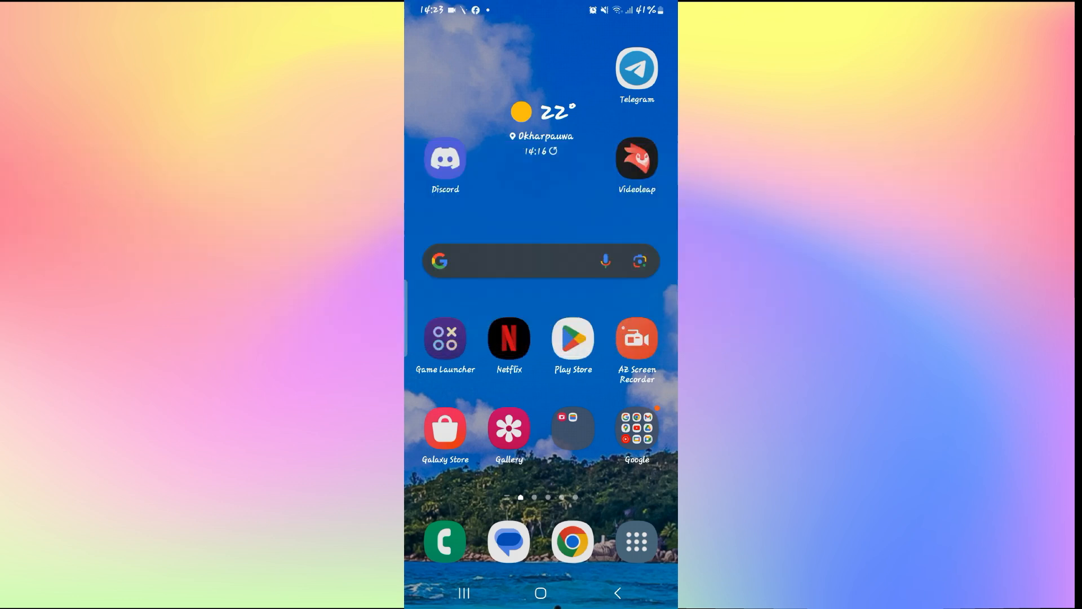
Step: Launch Telegram and scroll the Best Funny Prank Video channel to the August 11 post
click(635, 68)
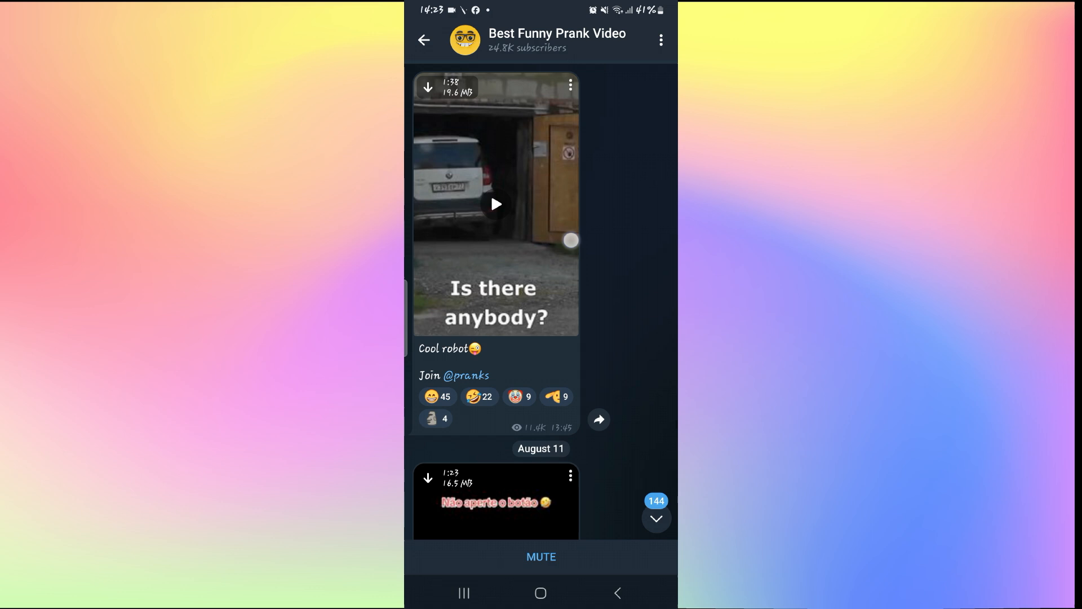
scroll(down, 3)
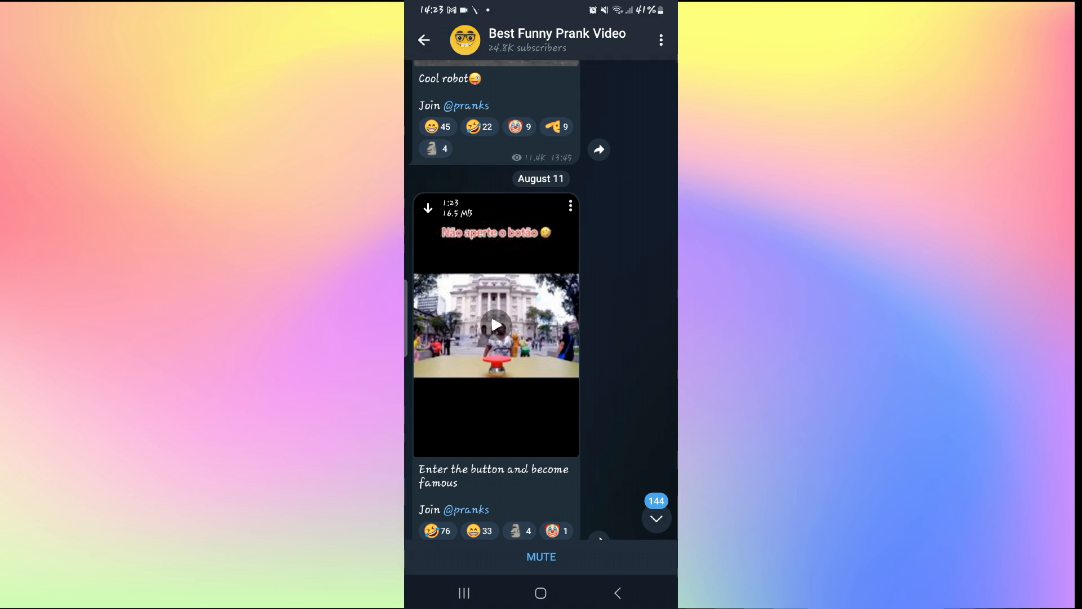
Step: Leave the prank channel, go to Settings, and scroll the settings categories
click(423, 40)
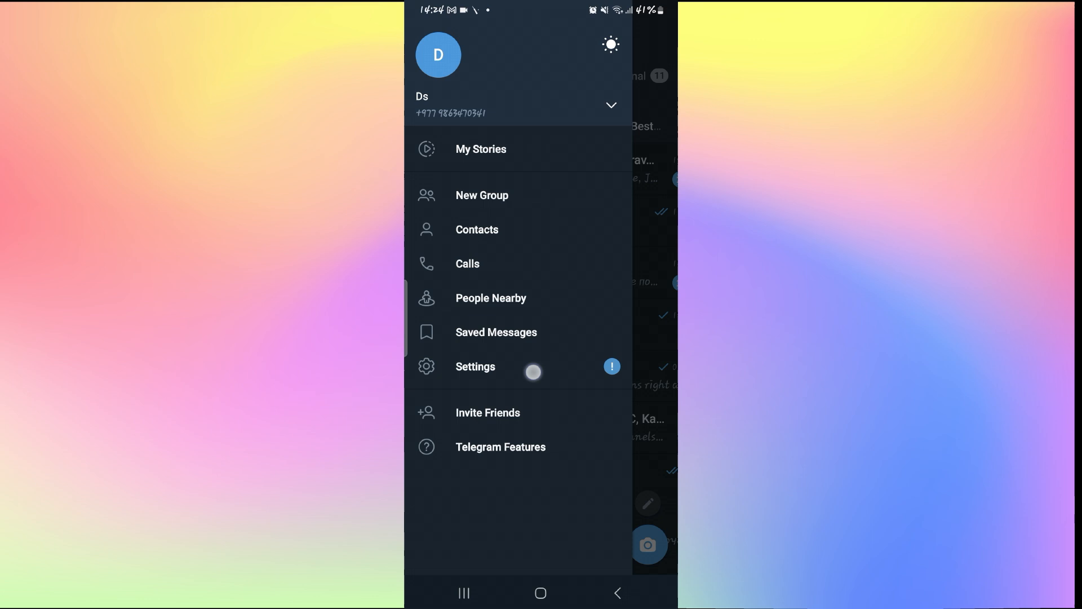
click(475, 366)
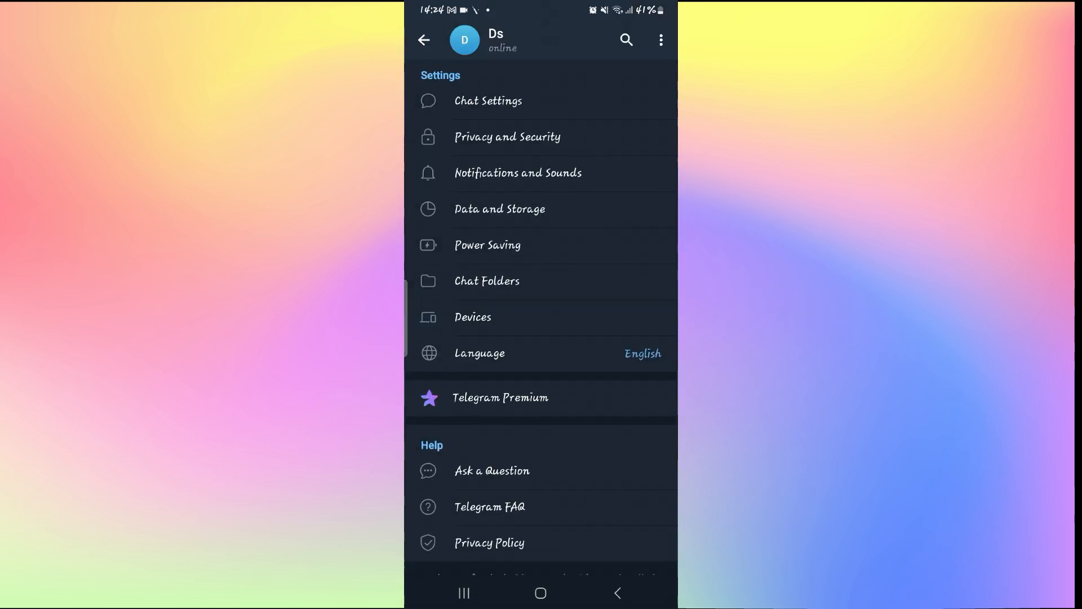
scroll(down, 3)
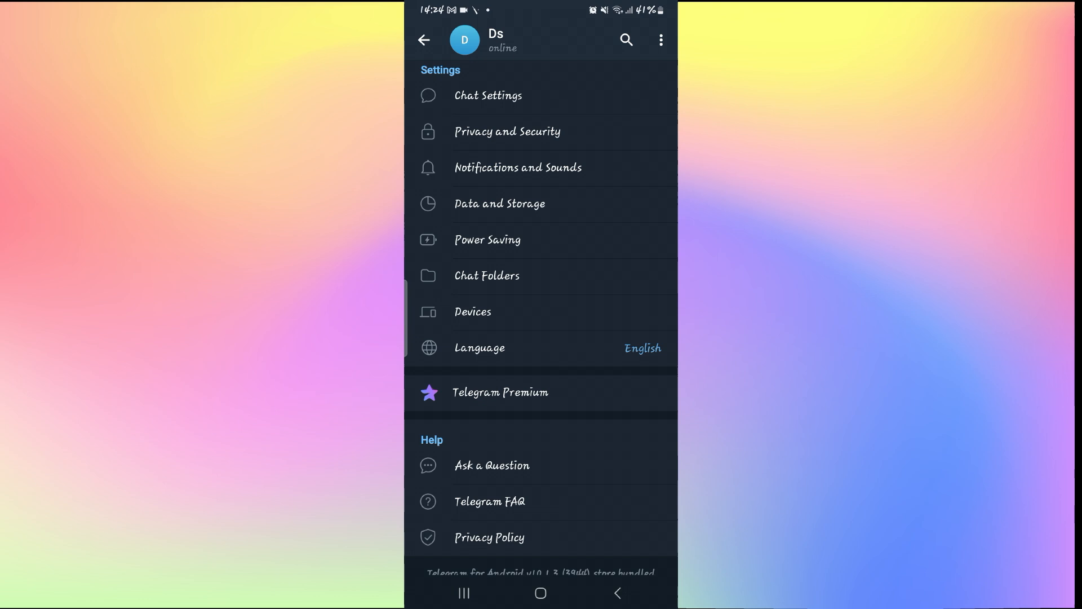
Step: In Data and Storage, switch off the Stream Videos and Audio Files toggle
click(499, 203)
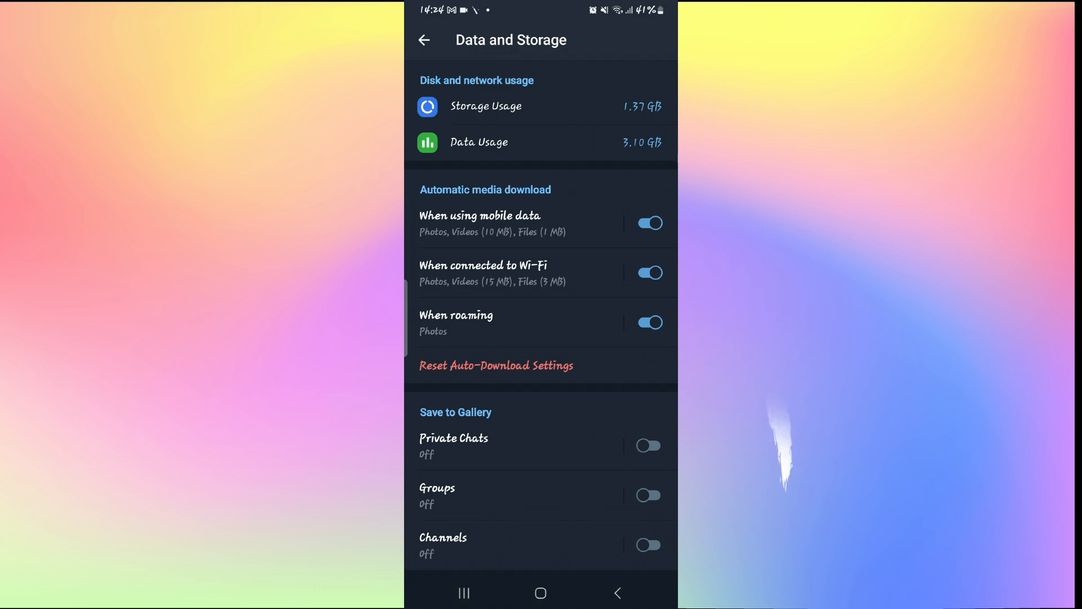
click(648, 222)
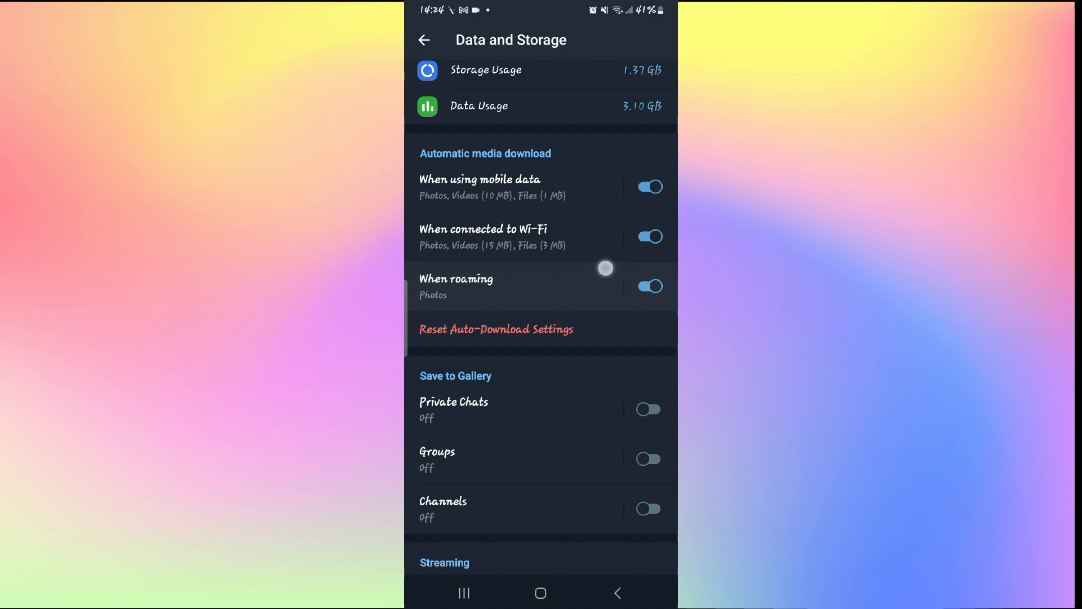
scroll(down, 3)
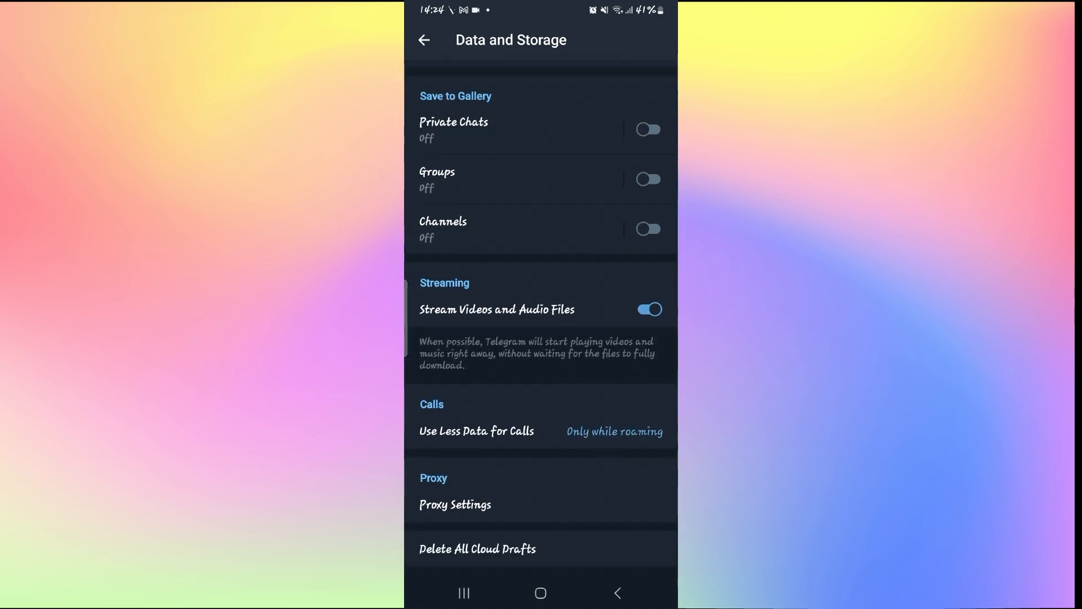
click(648, 310)
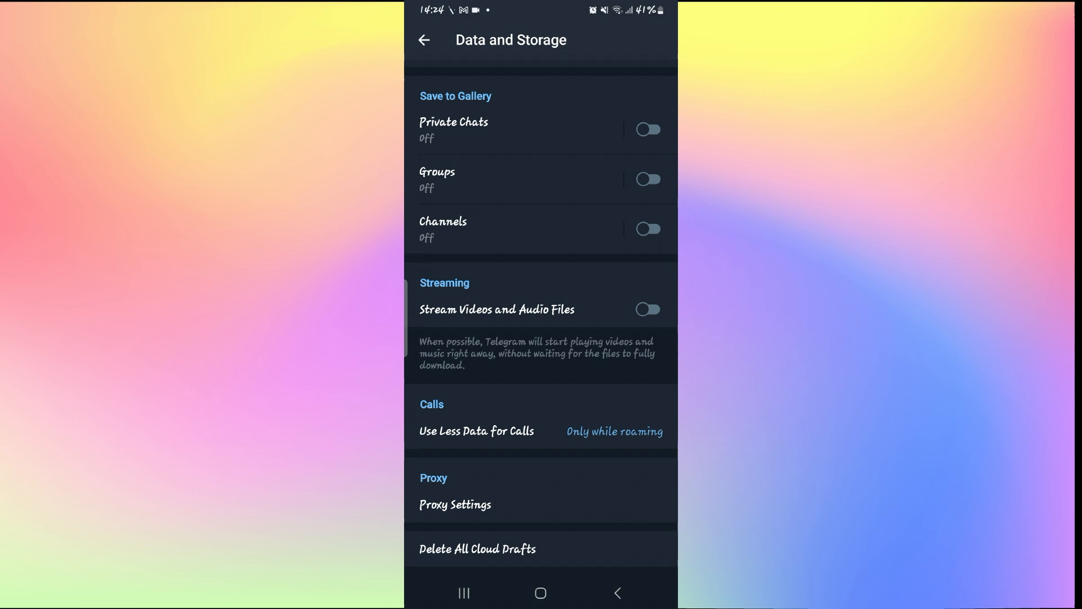